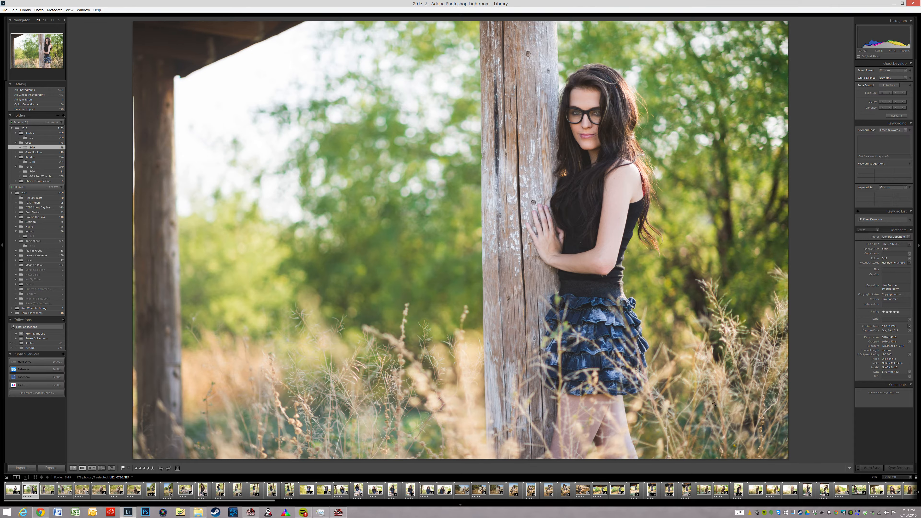
# Filter the filmstrip with the Rated preset so only starred photos remain
pyautogui.click(875, 476)
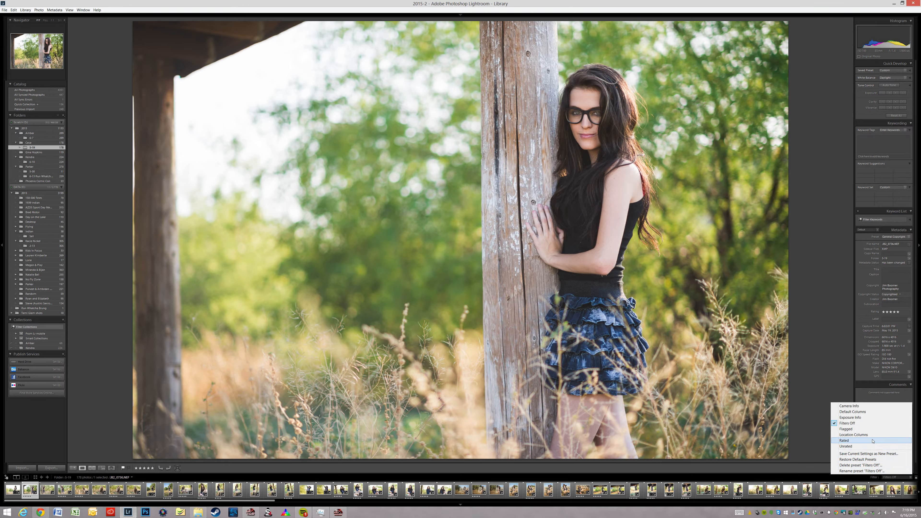
pyautogui.click(844, 440)
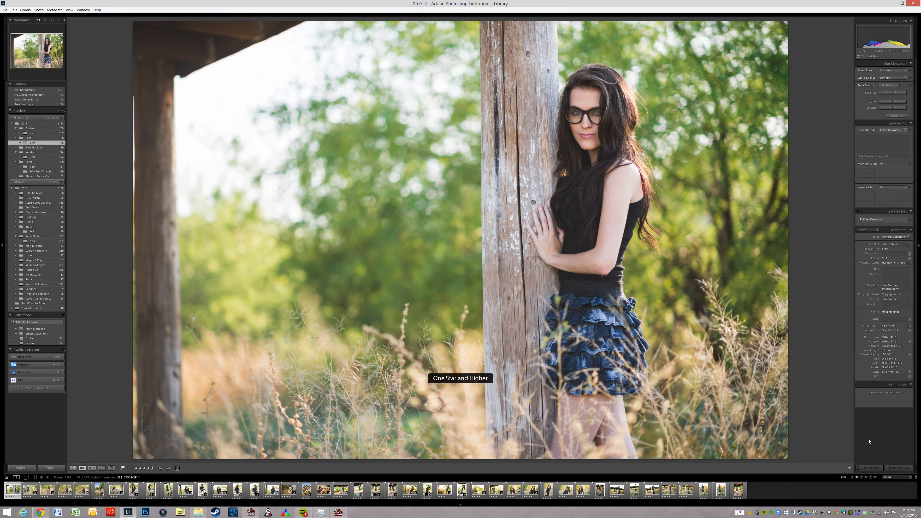
pyautogui.moveTo(831, 408)
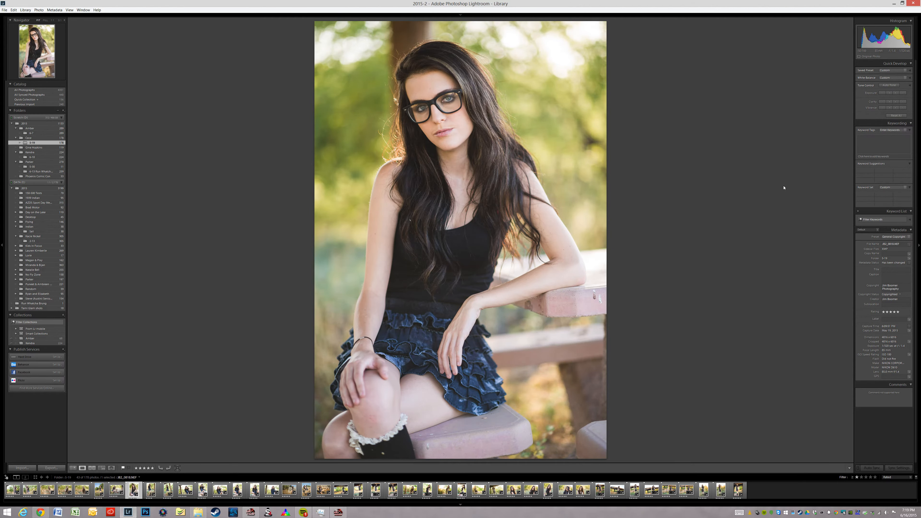
pyautogui.moveTo(784, 183)
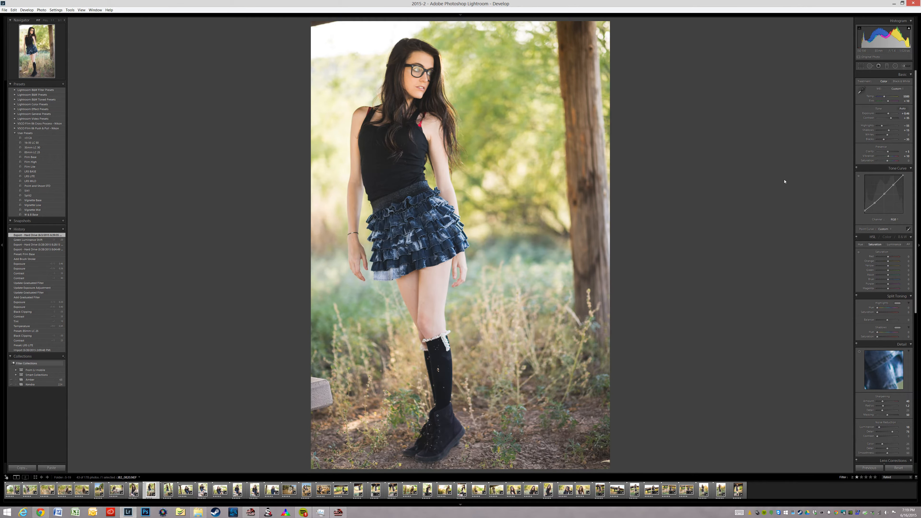
# Load four different rated photos in Develop, ending on the plaid-shirt seated portrait
pyautogui.click(167, 490)
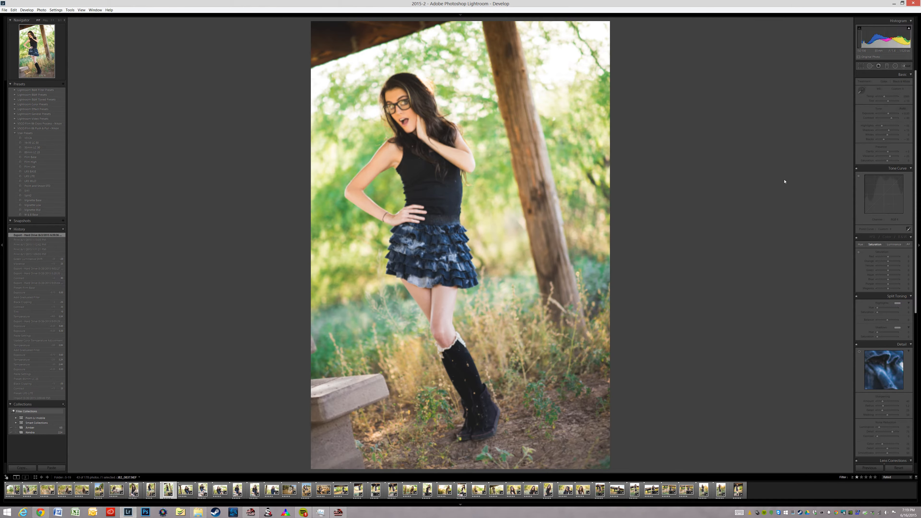
pyautogui.click(897, 75)
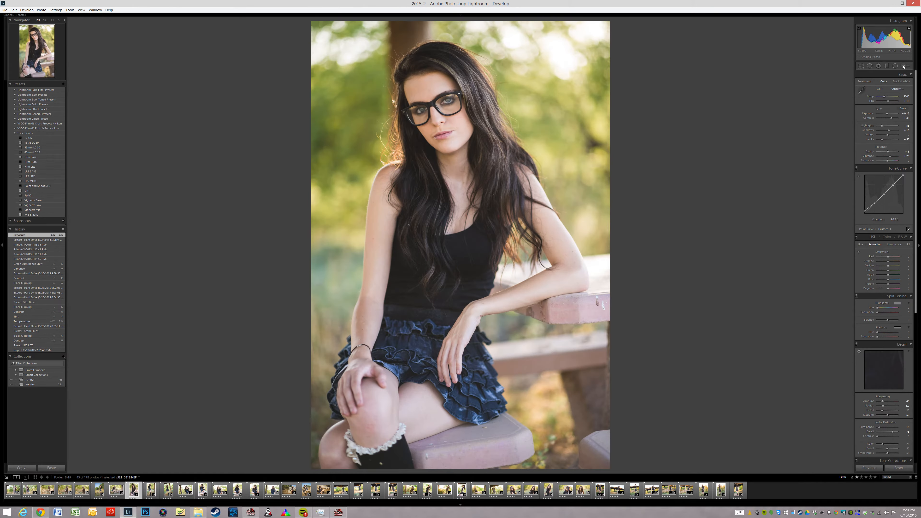
pyautogui.click(859, 66)
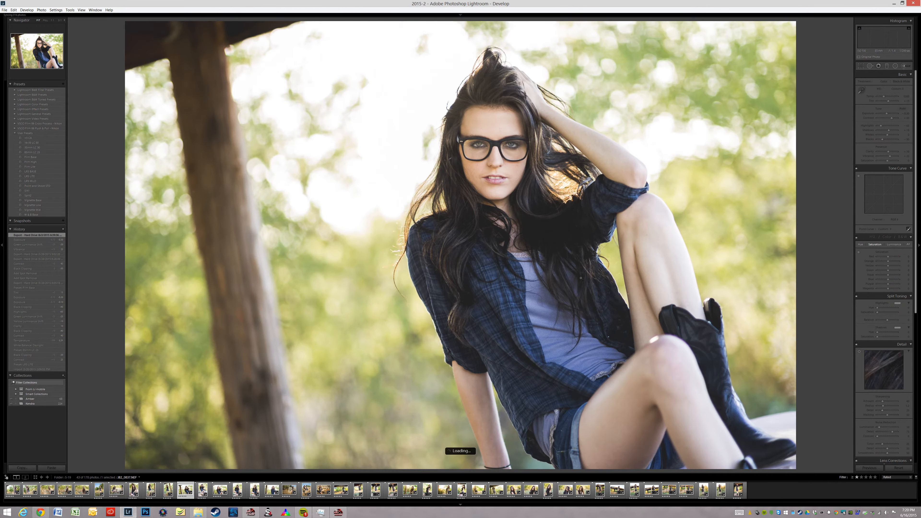
pyautogui.click(200, 490)
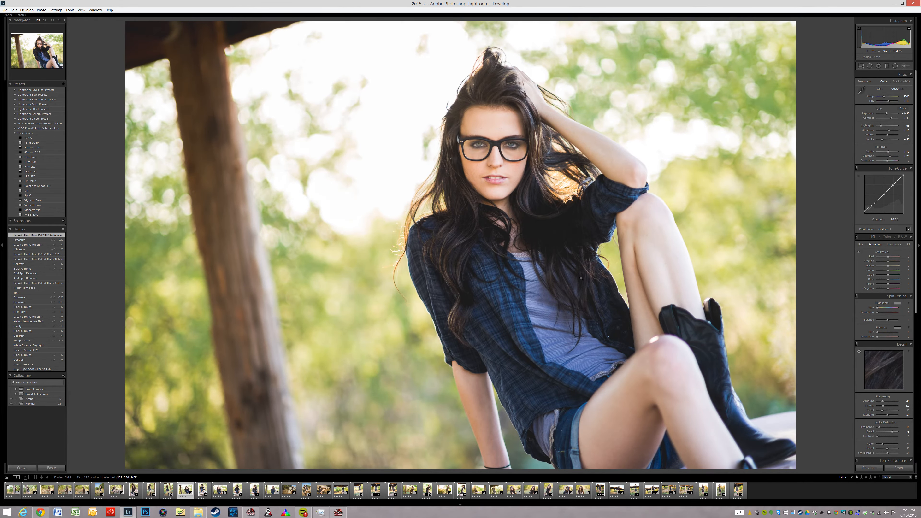
# Return to the Library grid and step to the next photo
pyautogui.click(25, 10)
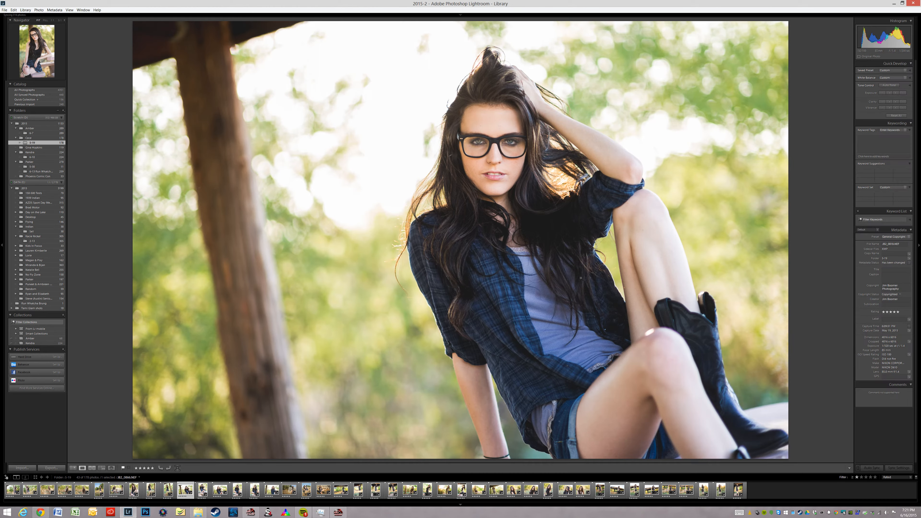
pyautogui.press('right')
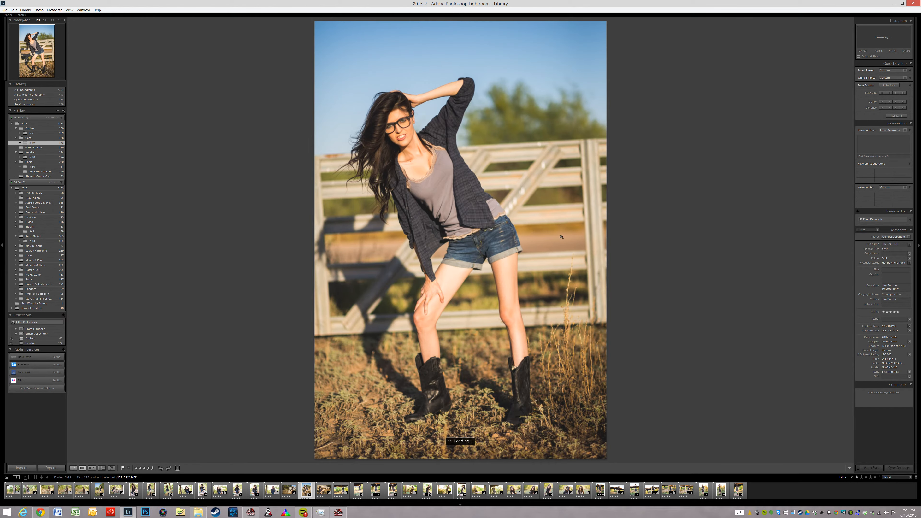
# Disable Use Graphics Processor in Preferences > Performance and confirm
pyautogui.click(14, 10)
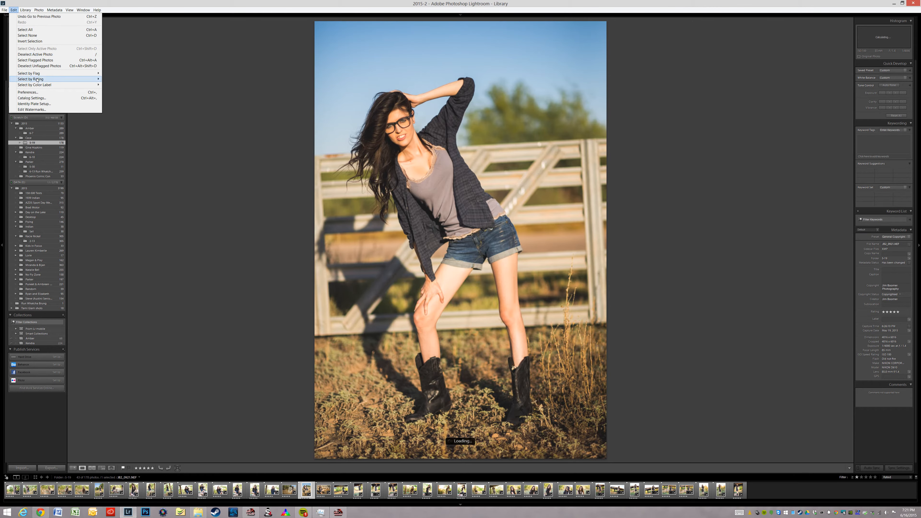
pyautogui.click(26, 92)
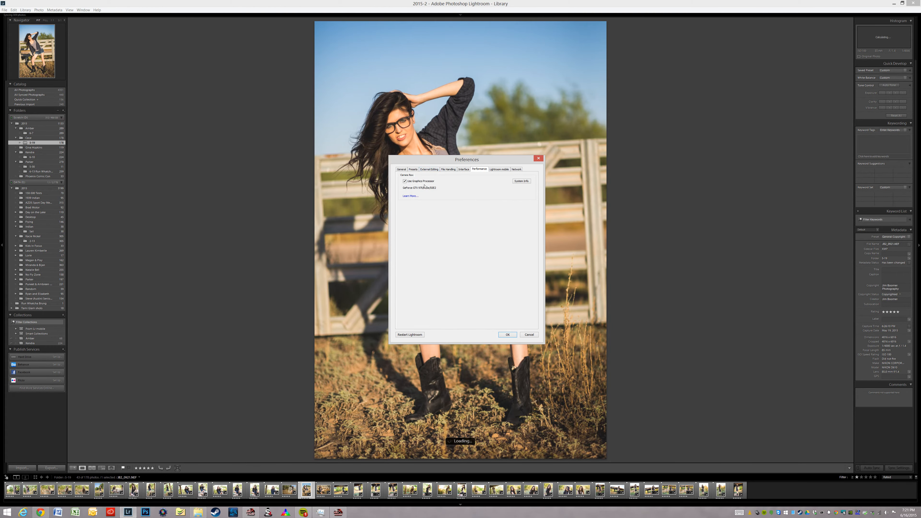
pyautogui.click(404, 181)
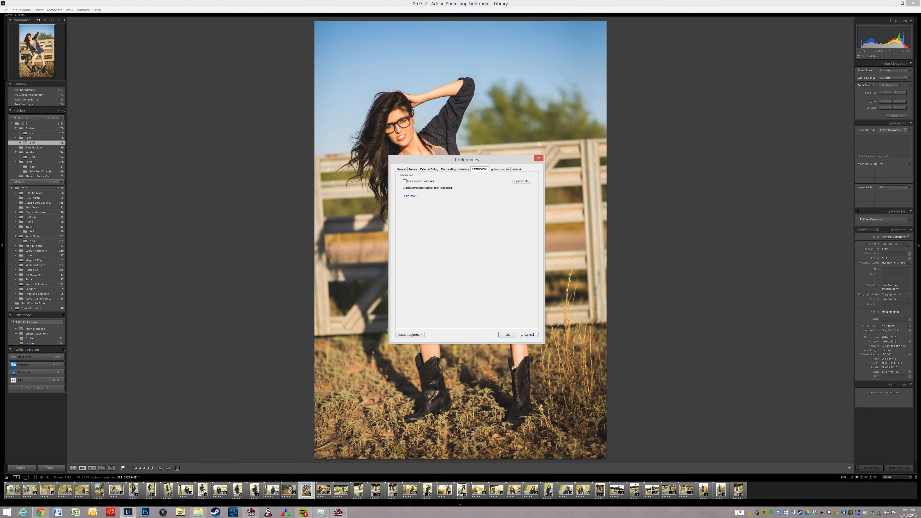
pyautogui.click(507, 334)
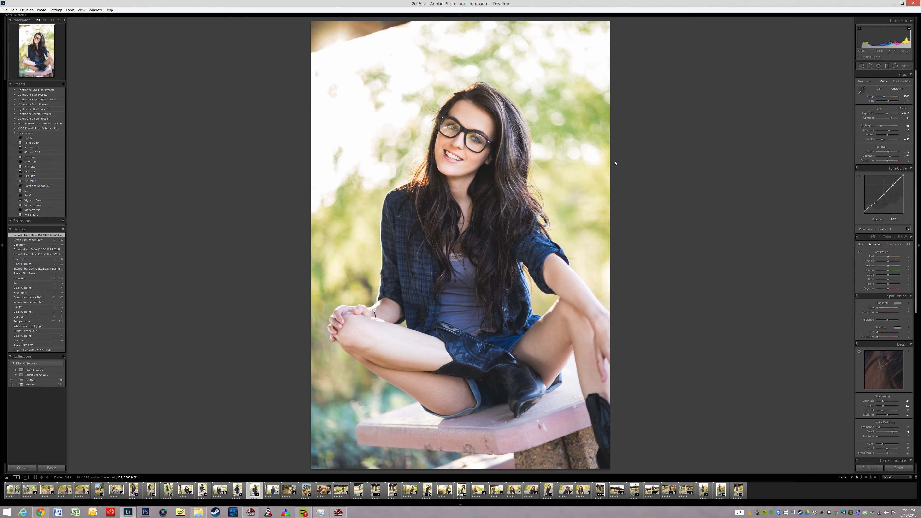
pyautogui.moveTo(568, 14)
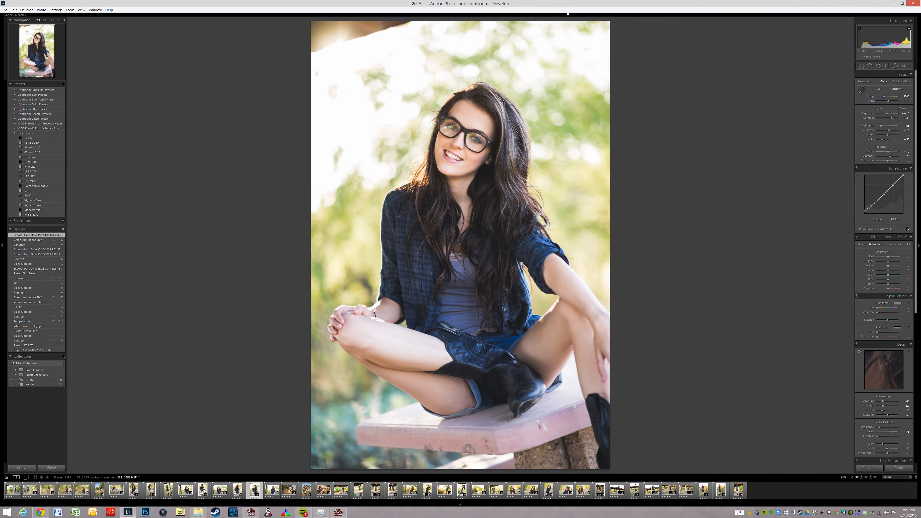
# Restore the window down, then re-enable Use Graphics Processor in Preferences and confirm
pyautogui.click(909, 4)
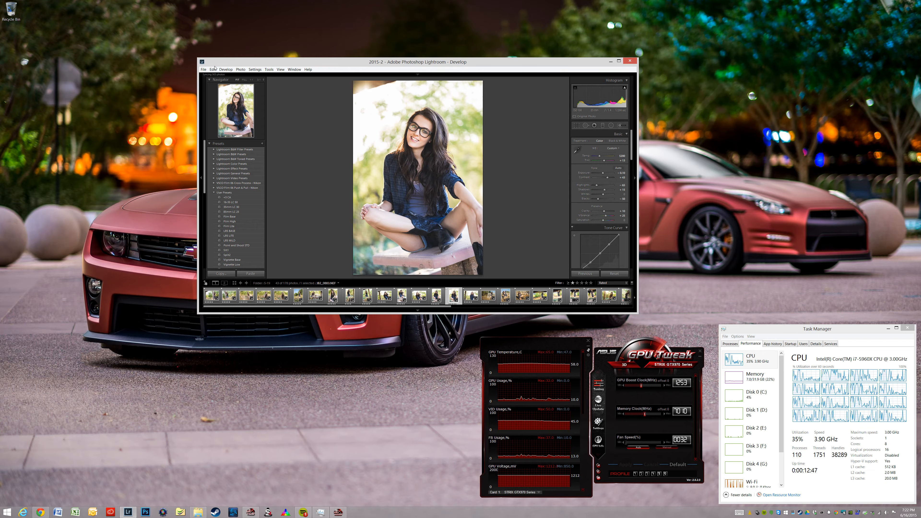
pyautogui.click(212, 69)
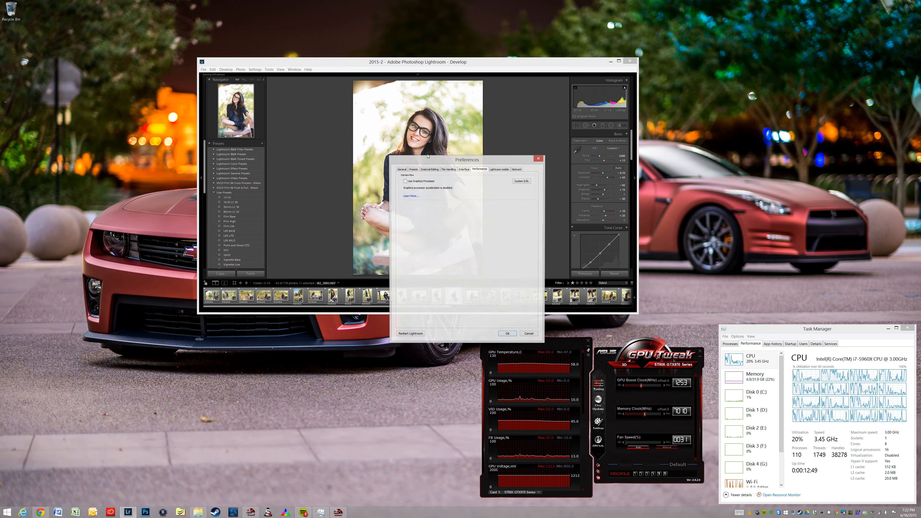
pyautogui.click(403, 180)
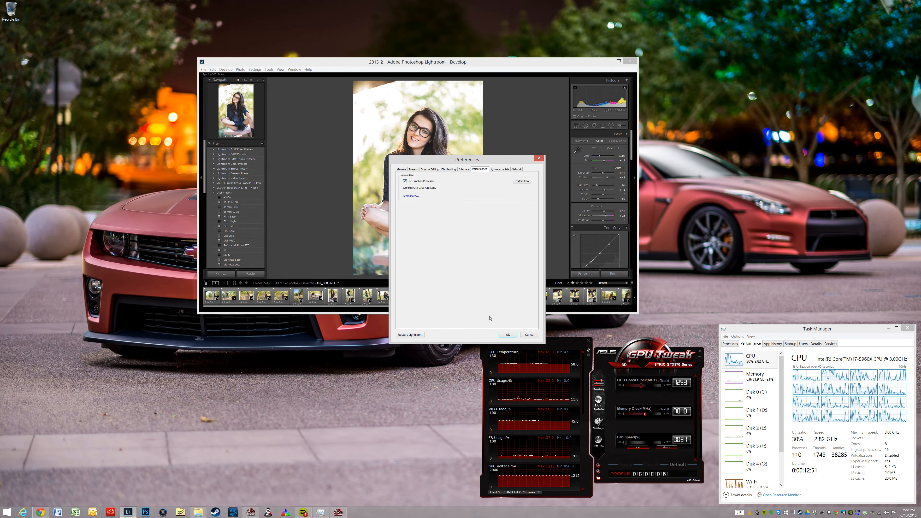
pyautogui.click(507, 334)
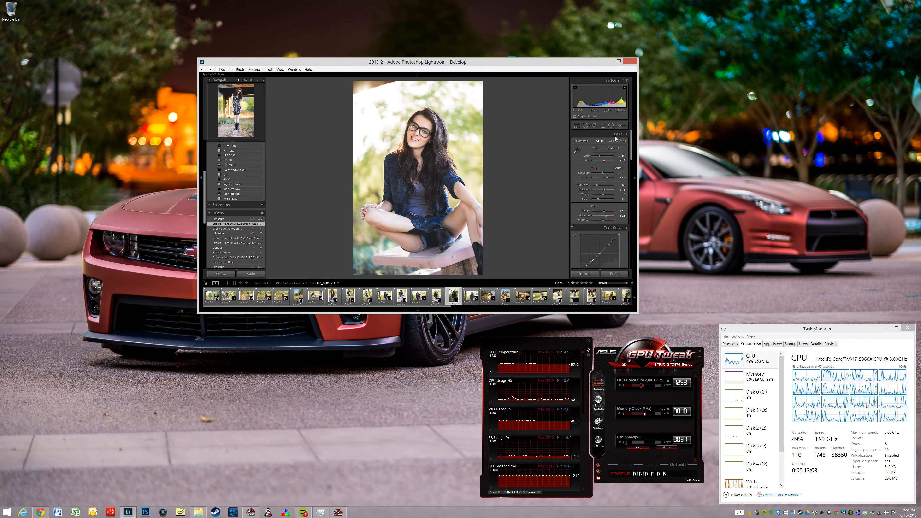
# Load two more rated photos in Develop, ending on the woman at the wooden gate
pyautogui.click(575, 134)
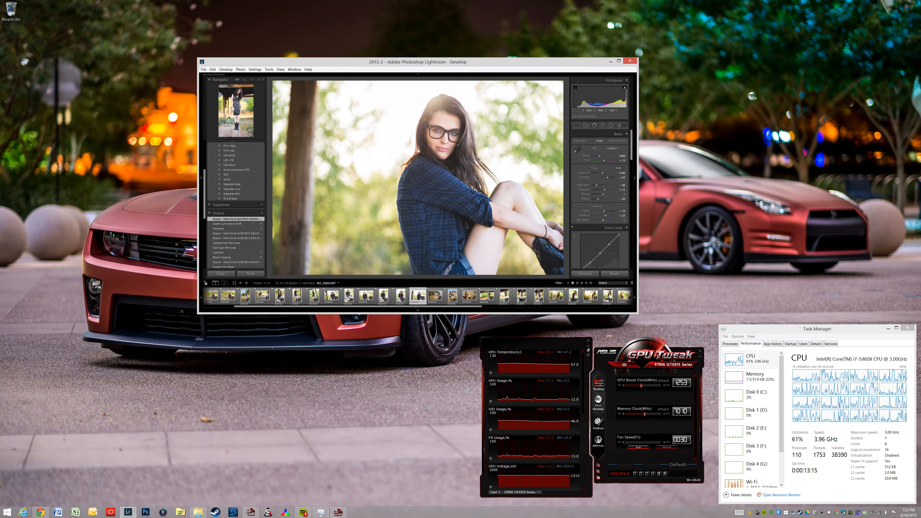
pyautogui.click(418, 297)
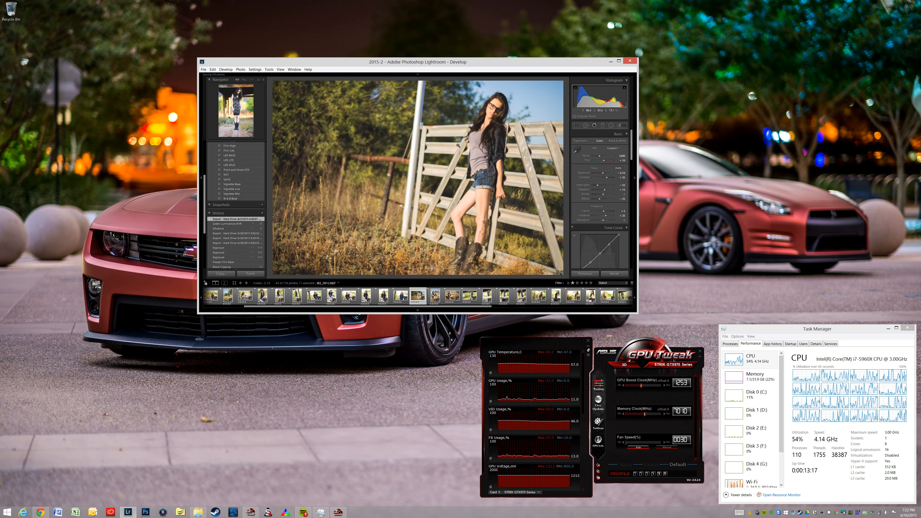